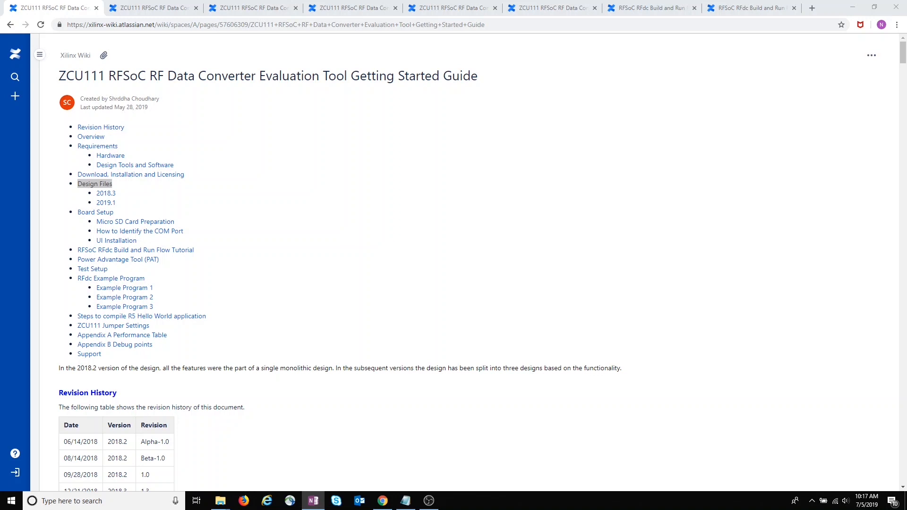
pyautogui.moveTo(622, 224)
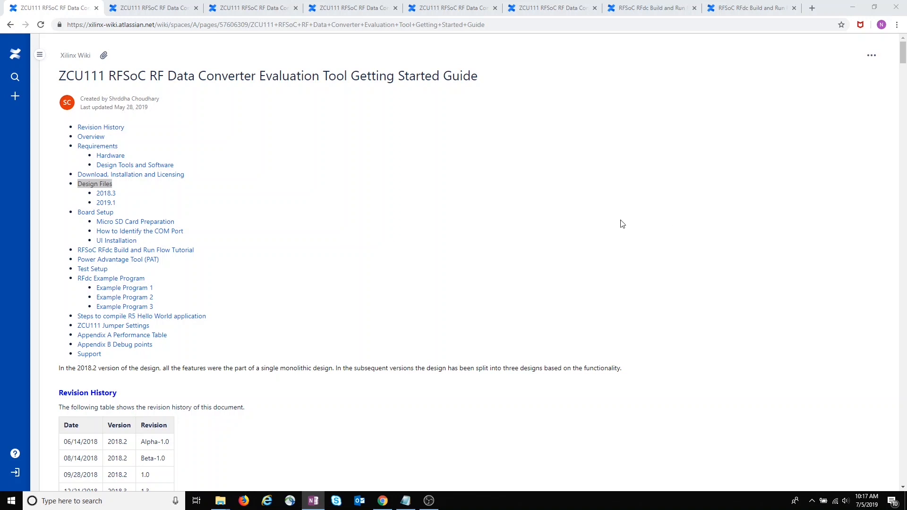
pyautogui.moveTo(95, 183)
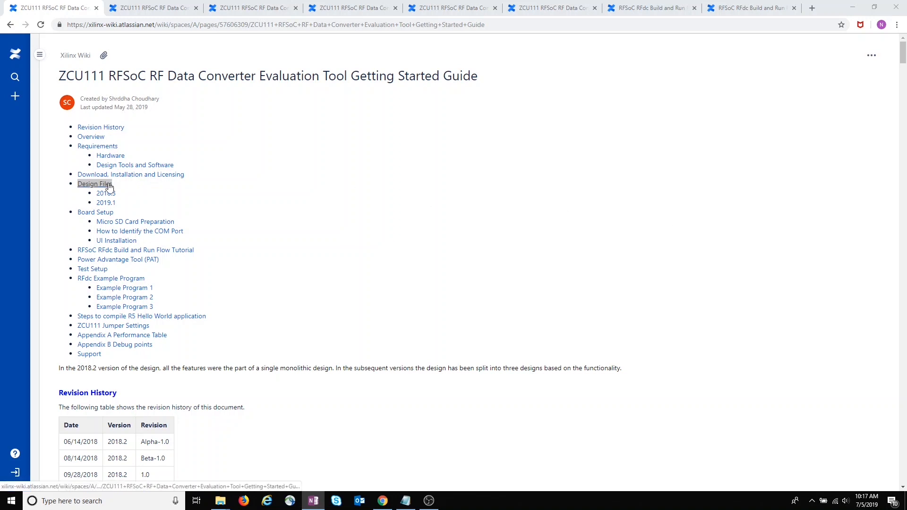
# Step: Jump to the guide's Design Files section showing the 2018.3 and 2019.1 directory trees
pyautogui.click(92, 184)
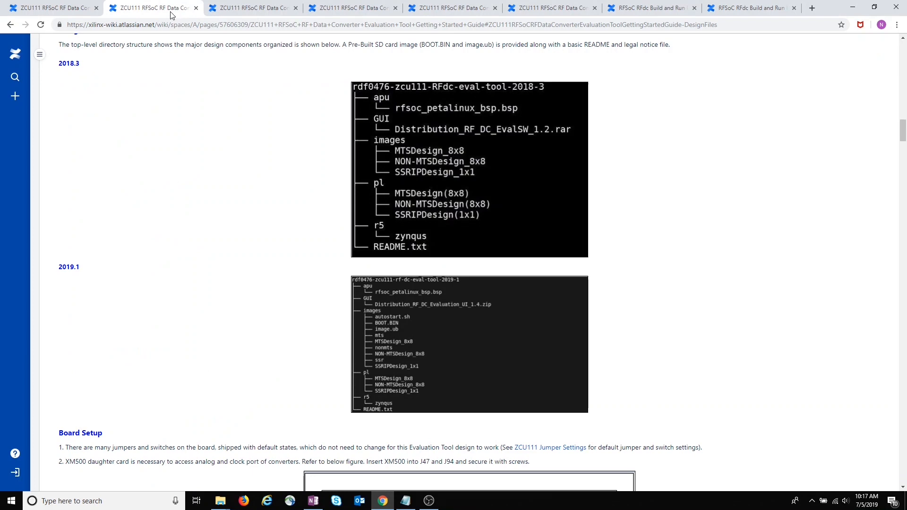
pyautogui.moveTo(242, 184)
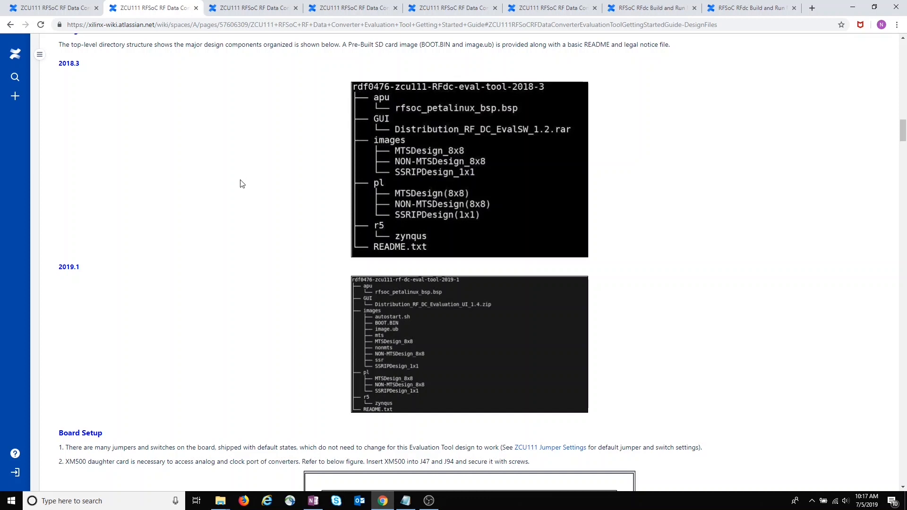
pyautogui.moveTo(281, 305)
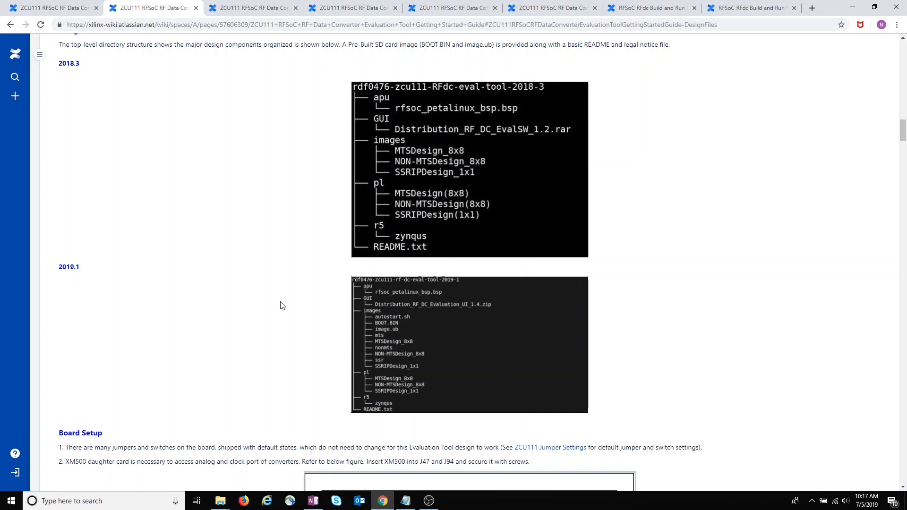
pyautogui.moveTo(415, 326)
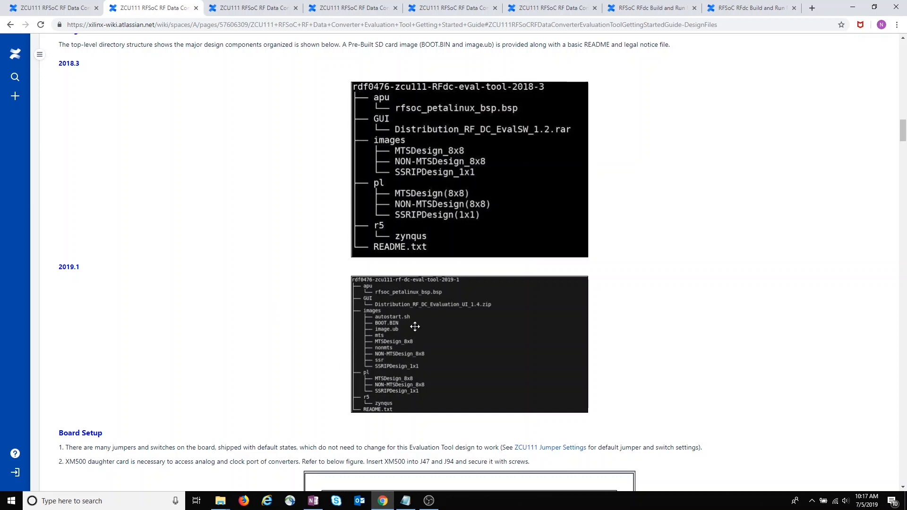
pyautogui.moveTo(315, 358)
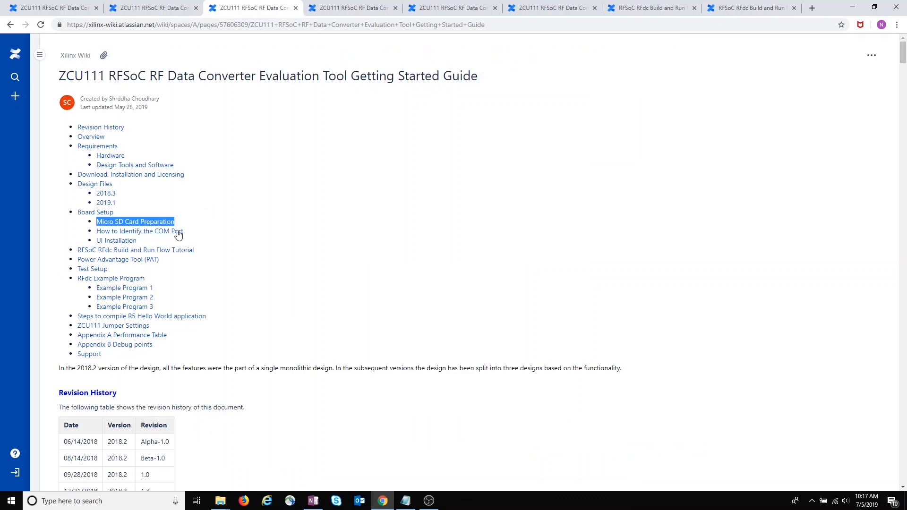
pyautogui.moveTo(177, 233)
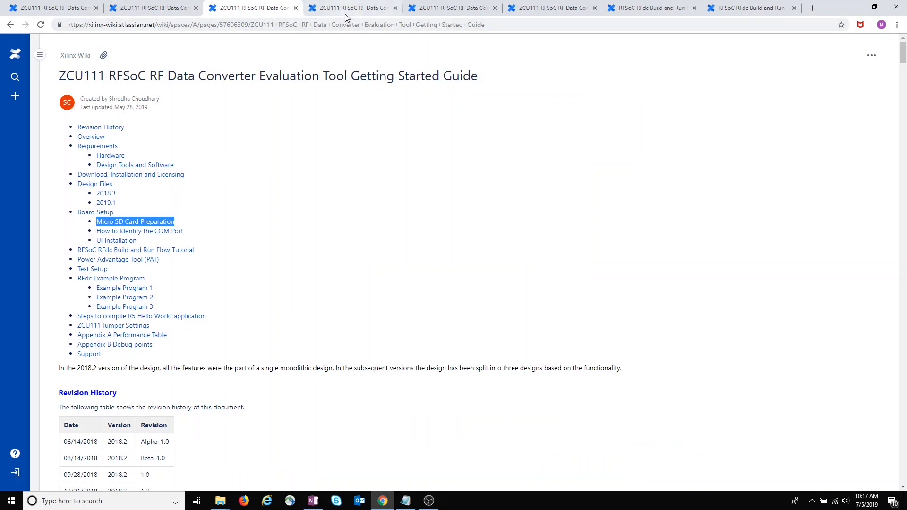
# Step: Switch to the wiki tab showing Micro SD Card Preparation and How to Identify the COM Port
pyautogui.click(134, 221)
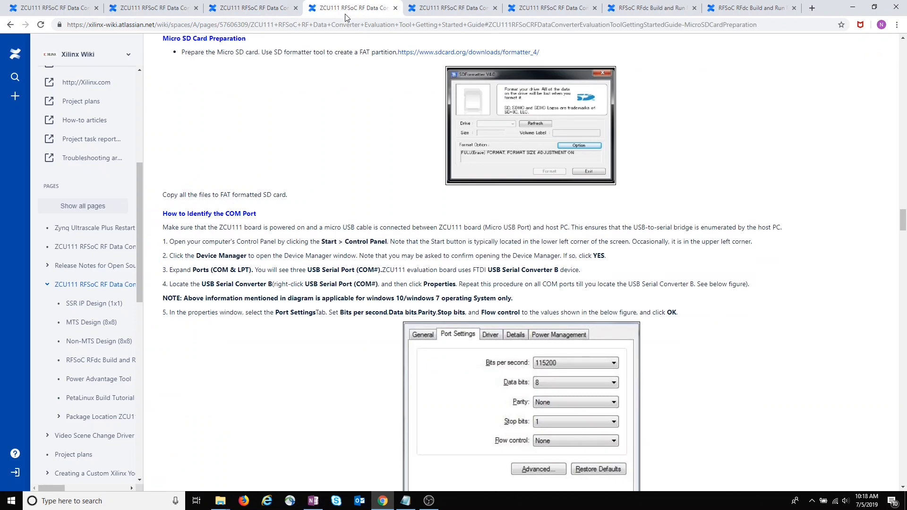
pyautogui.moveTo(315, 84)
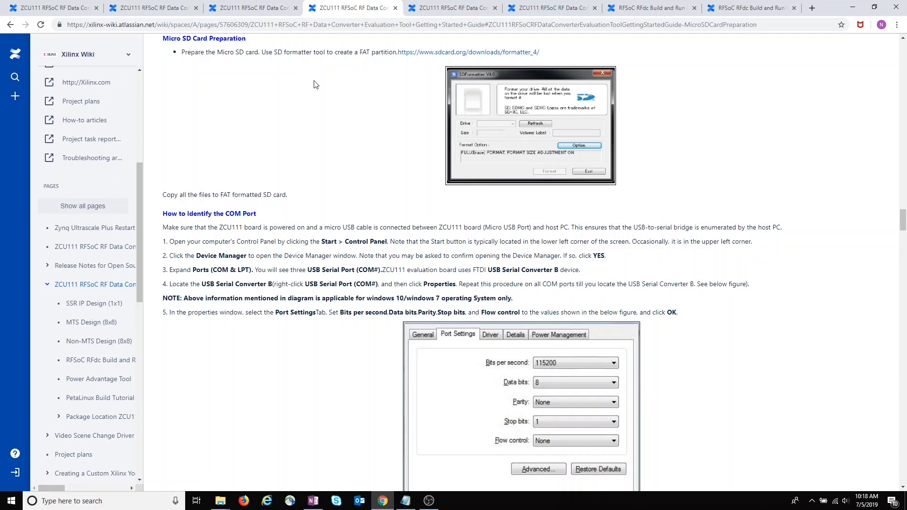
pyautogui.moveTo(289, 196)
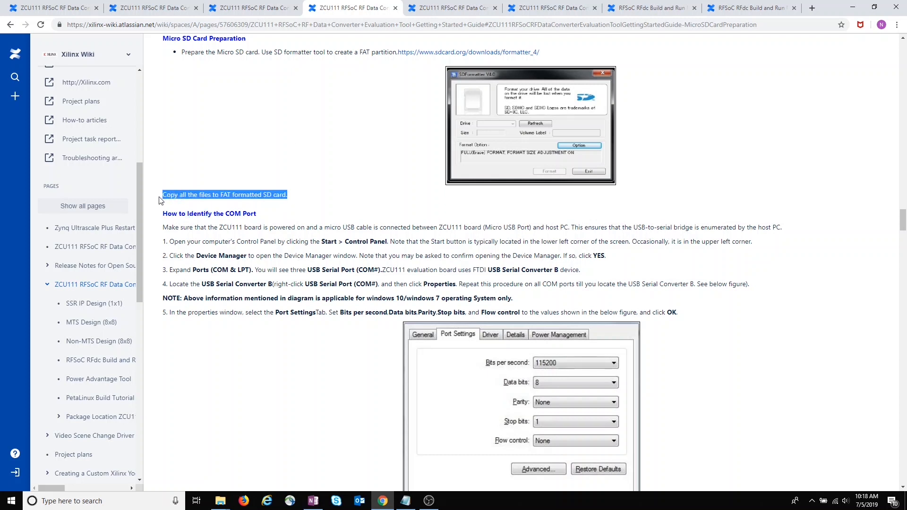
pyautogui.moveTo(252, 162)
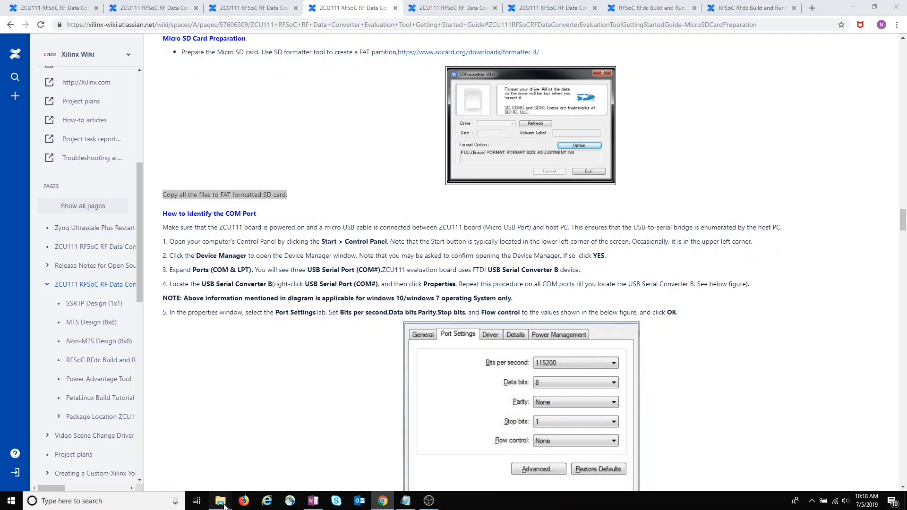
# Step: Bring up the rdf0476 ZCU111 eval tool 2019.1 folder and open its images subfolder
pyautogui.click(220, 501)
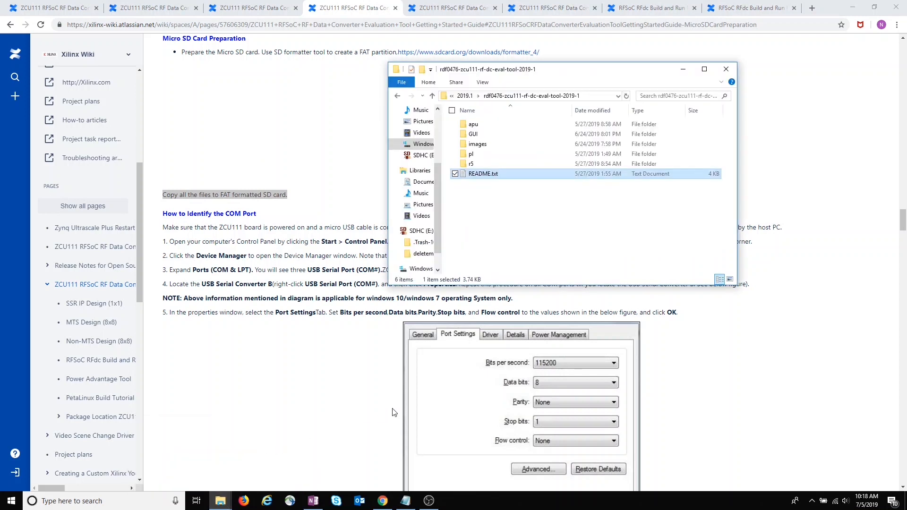
pyautogui.moveTo(488, 201)
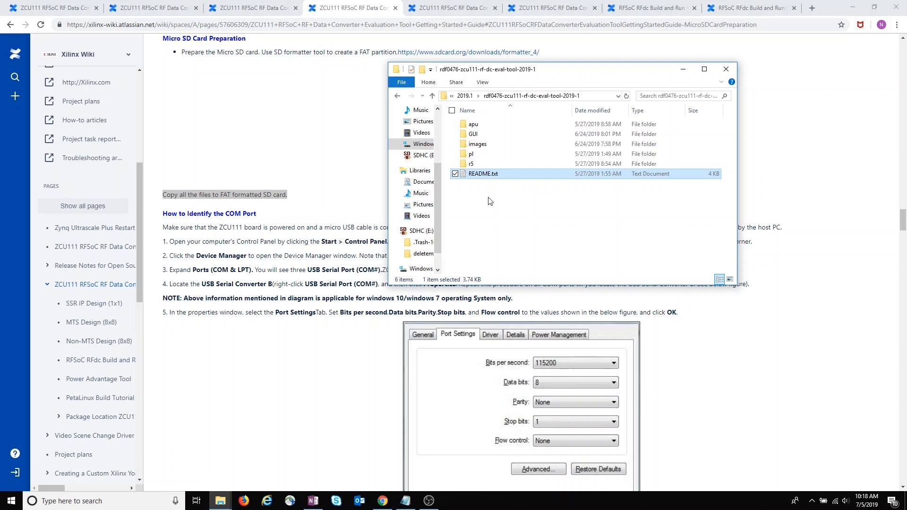
pyautogui.moveTo(458, 200)
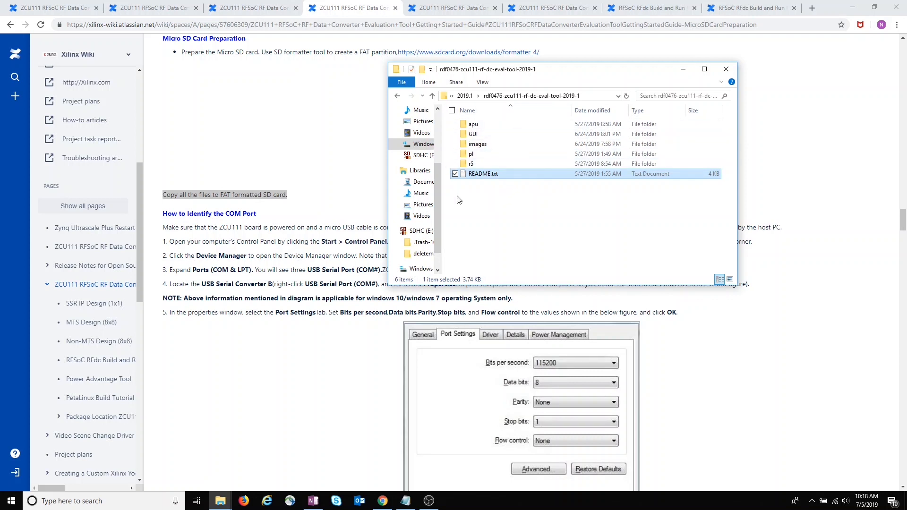
pyautogui.moveTo(463, 201)
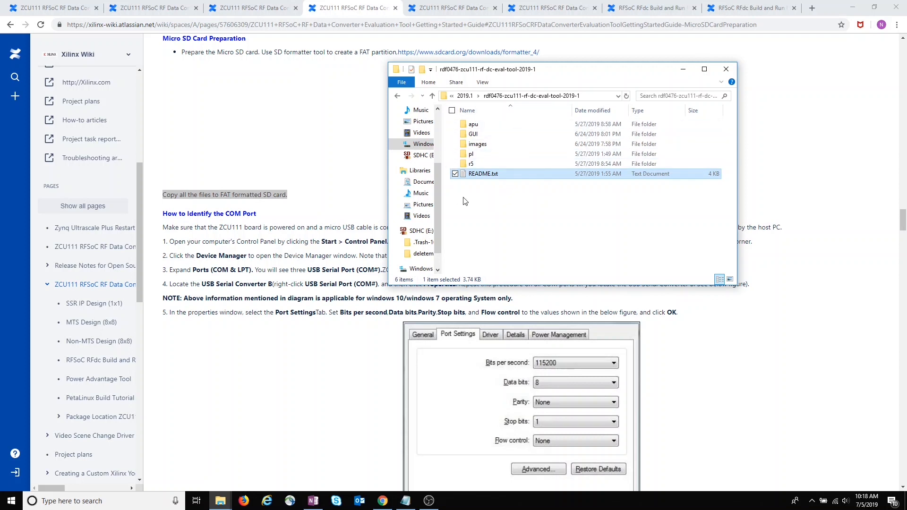
pyautogui.doubleClick(477, 144)
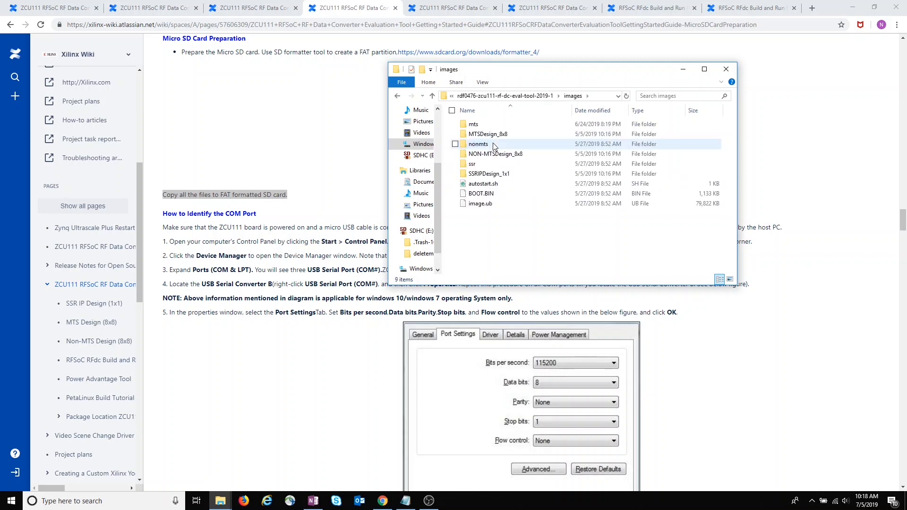
pyautogui.moveTo(554, 149)
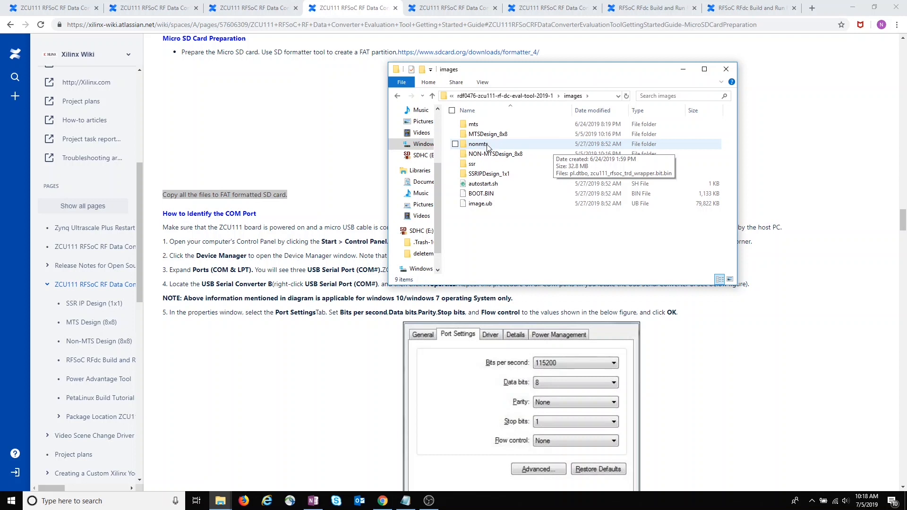
pyautogui.moveTo(497, 203)
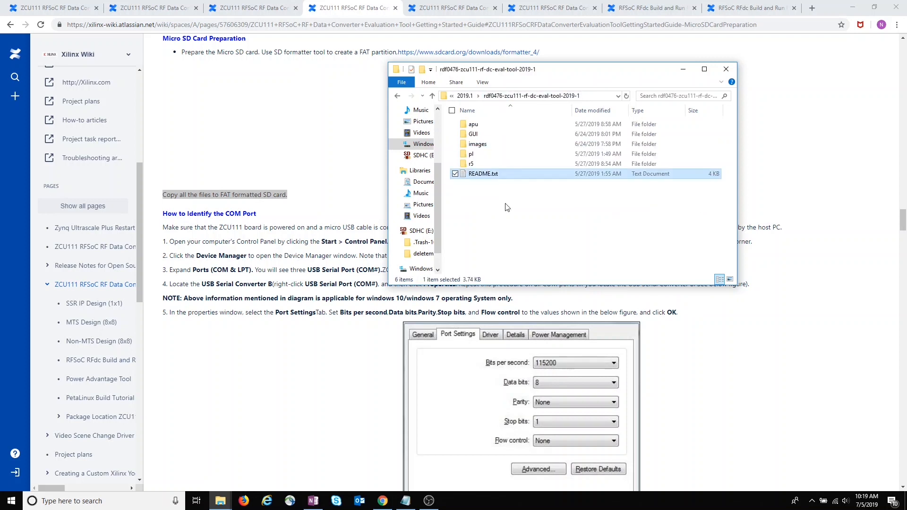
pyautogui.moveTo(478, 251)
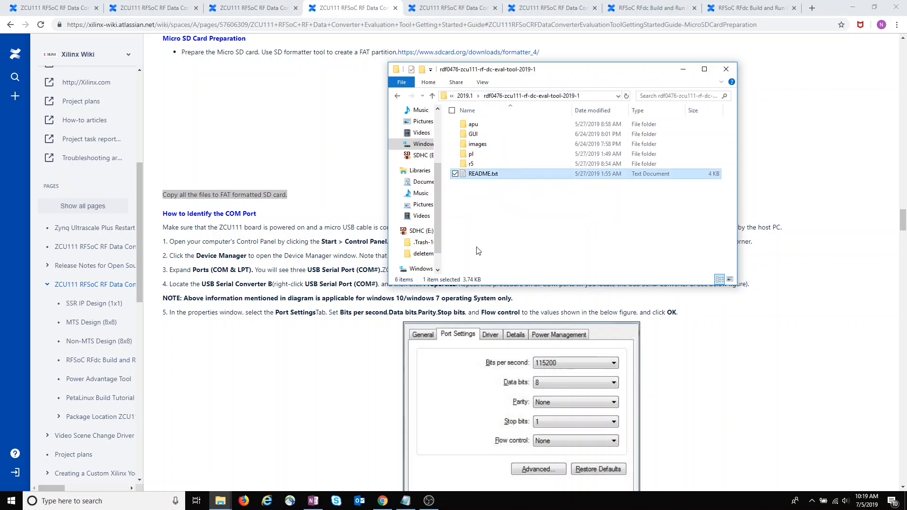
# Step: Open README.txt in Notepad, then return to the wiki's SD card preparation section
pyautogui.doubleClick(482, 173)
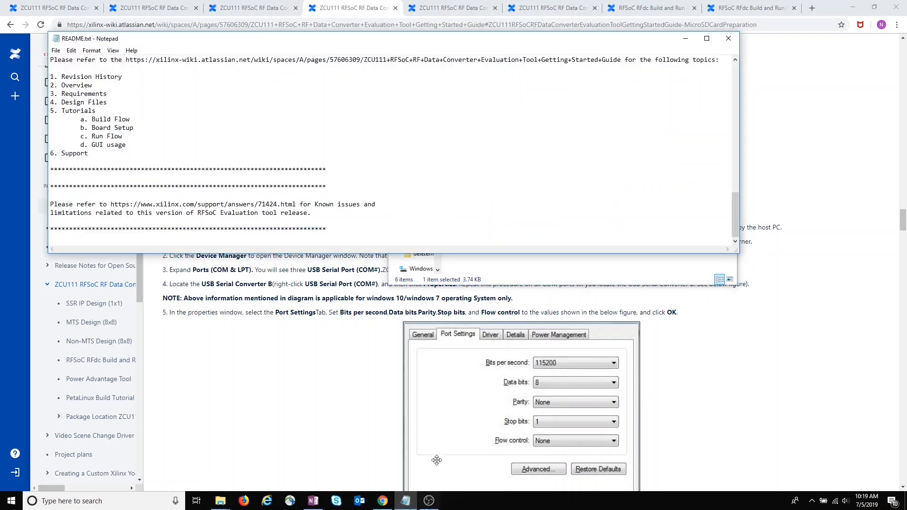
pyautogui.moveTo(452, 68)
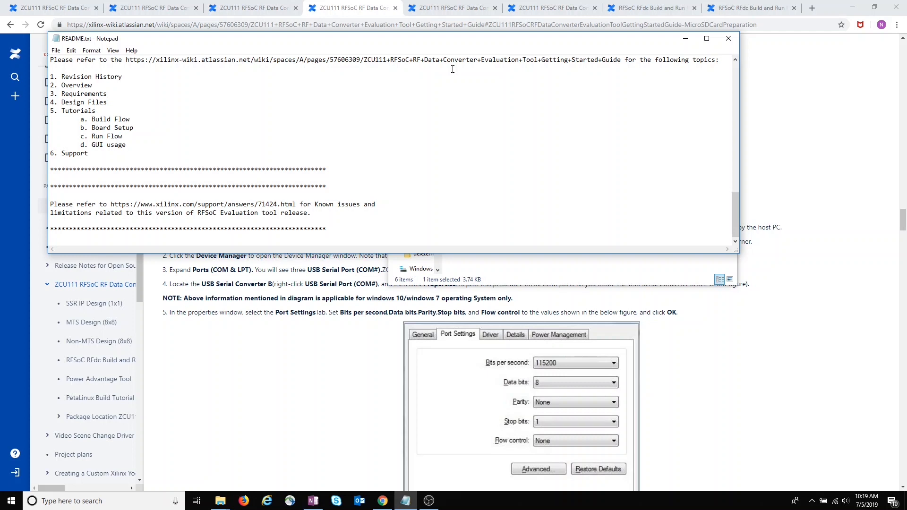
pyautogui.click(728, 39)
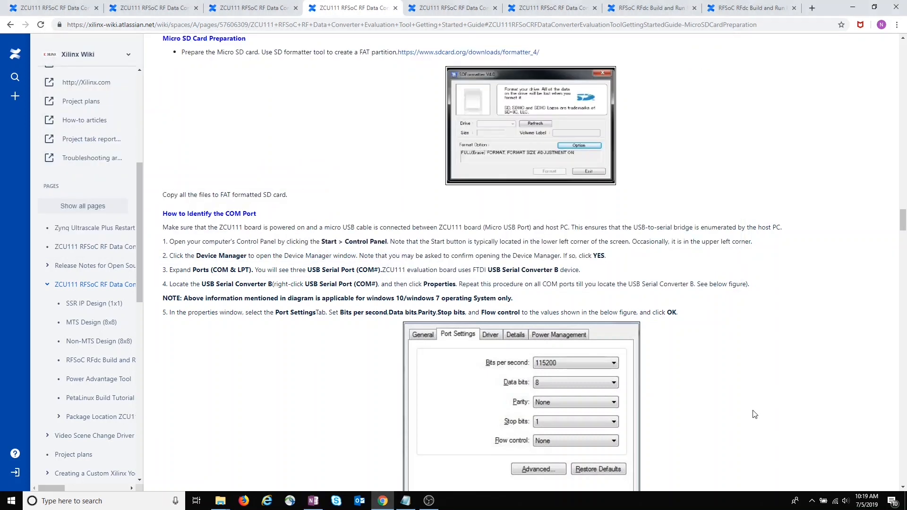
# Step: Move through the guide tabs to the RFSoC RFdc Build and Run Flow Tutorial section
pyautogui.click(452, 7)
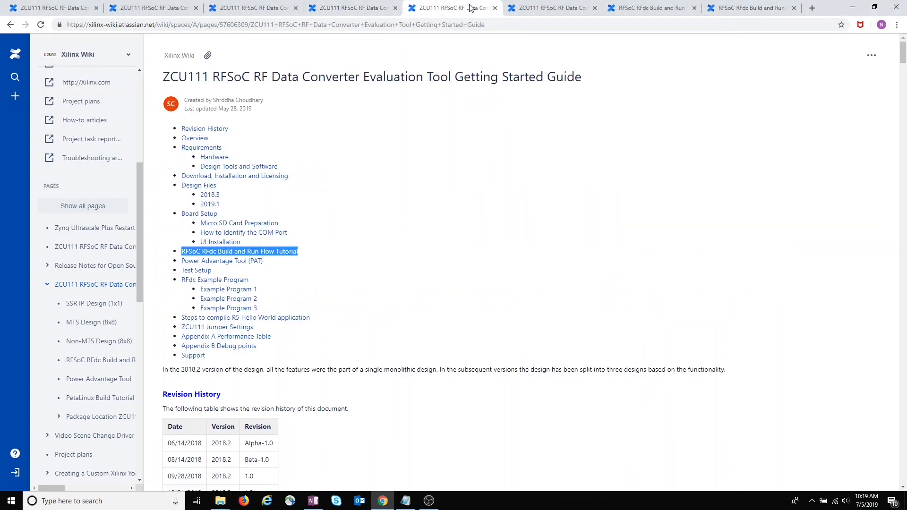
pyautogui.moveTo(311, 253)
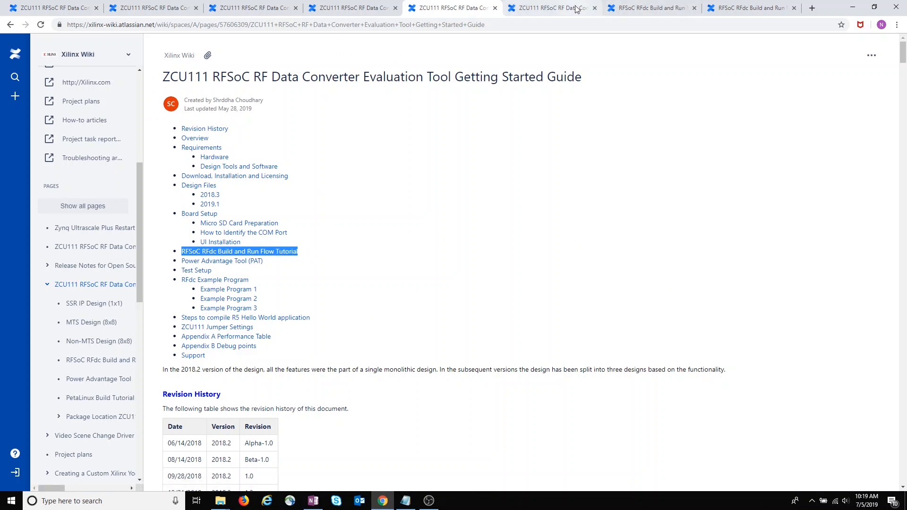
pyautogui.click(239, 251)
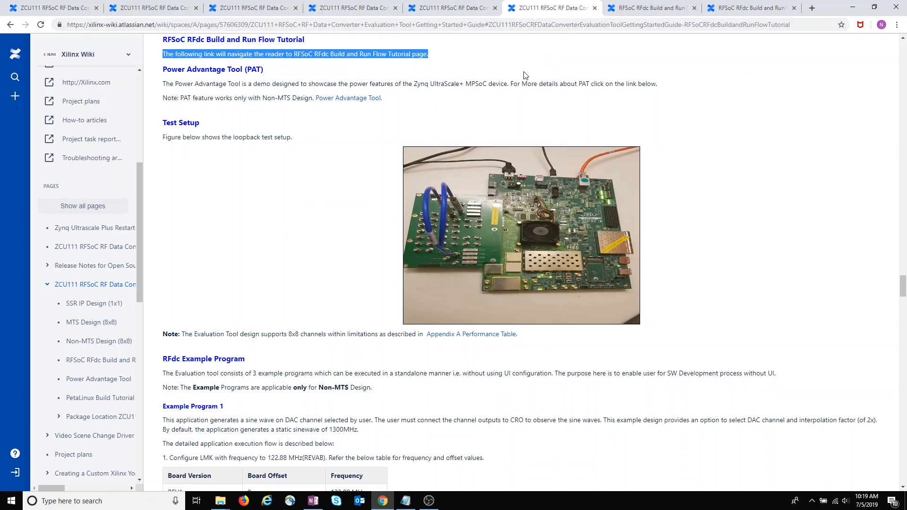
pyautogui.moveTo(406, 59)
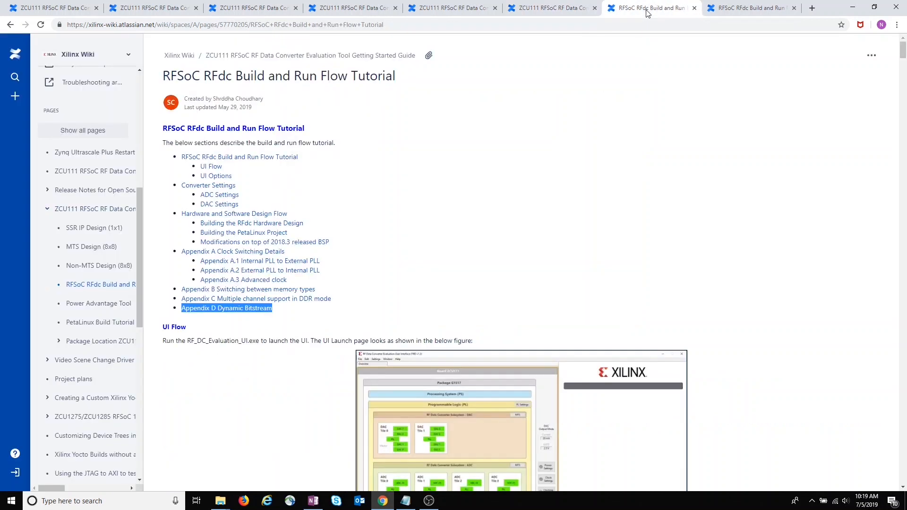
pyautogui.moveTo(523, 184)
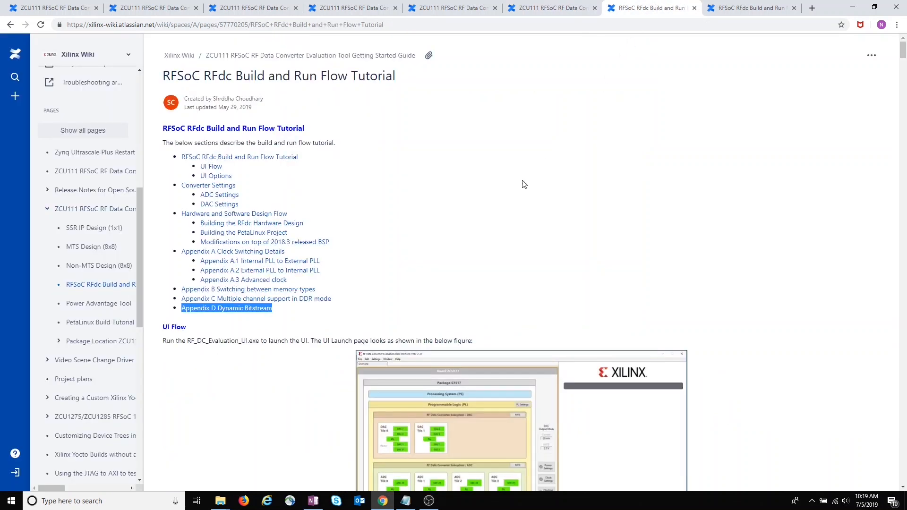
pyautogui.moveTo(270, 319)
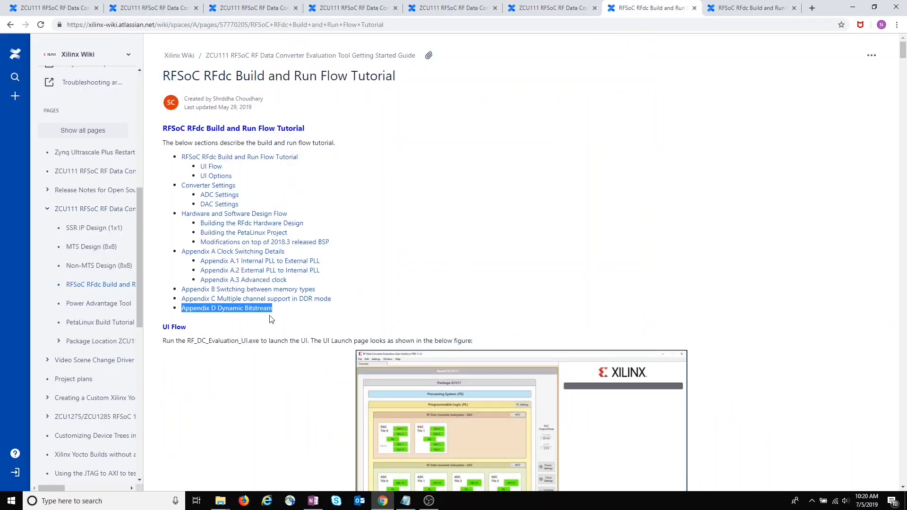
pyautogui.moveTo(649, 179)
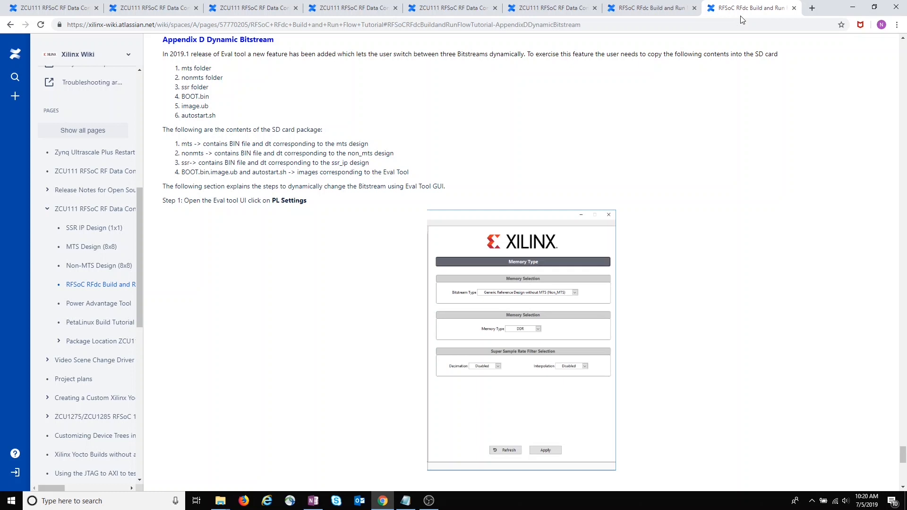
pyautogui.moveTo(454, 153)
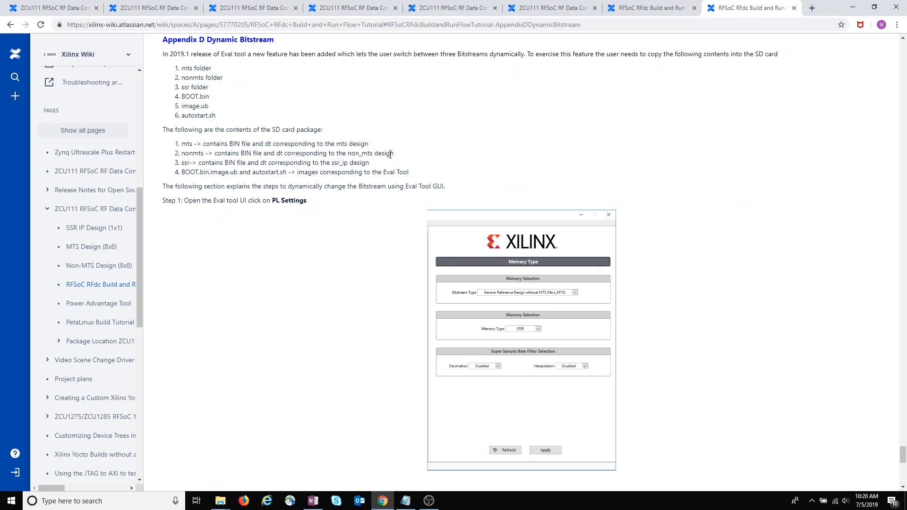
pyautogui.moveTo(380, 500)
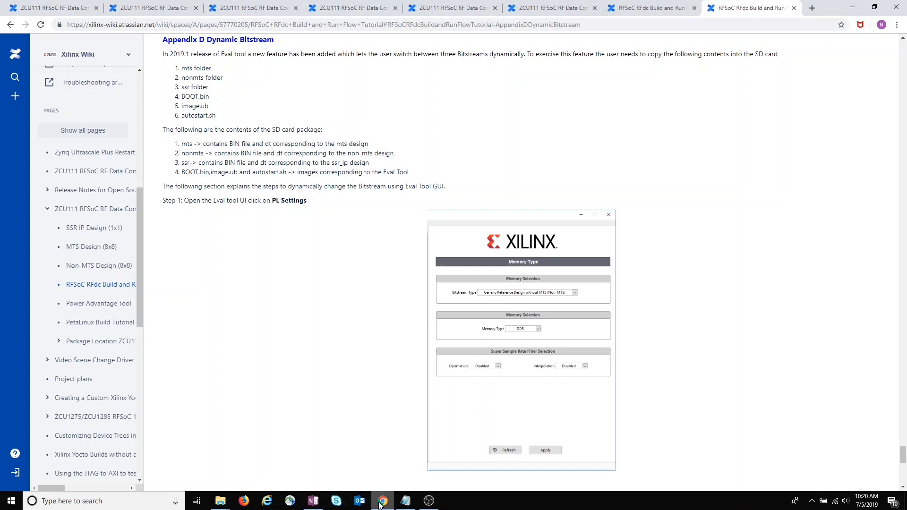
pyautogui.moveTo(219, 501)
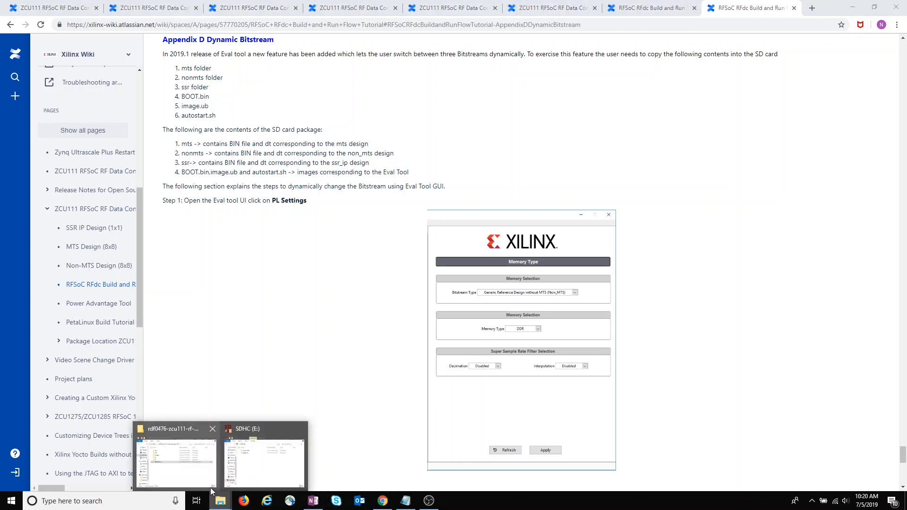
# Step: Open the eval tool's images folder, then nonmts to check pl.dtbo and the bitstream file
pyautogui.click(174, 459)
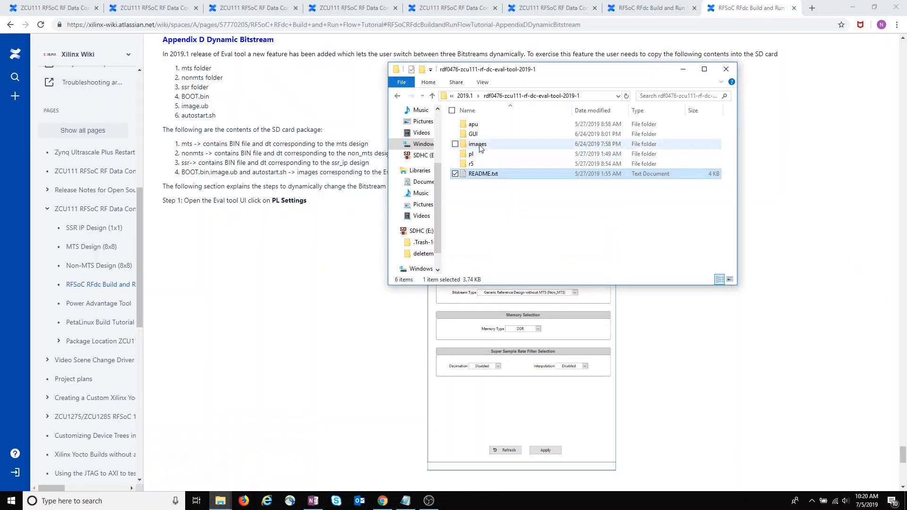
pyautogui.doubleClick(477, 144)
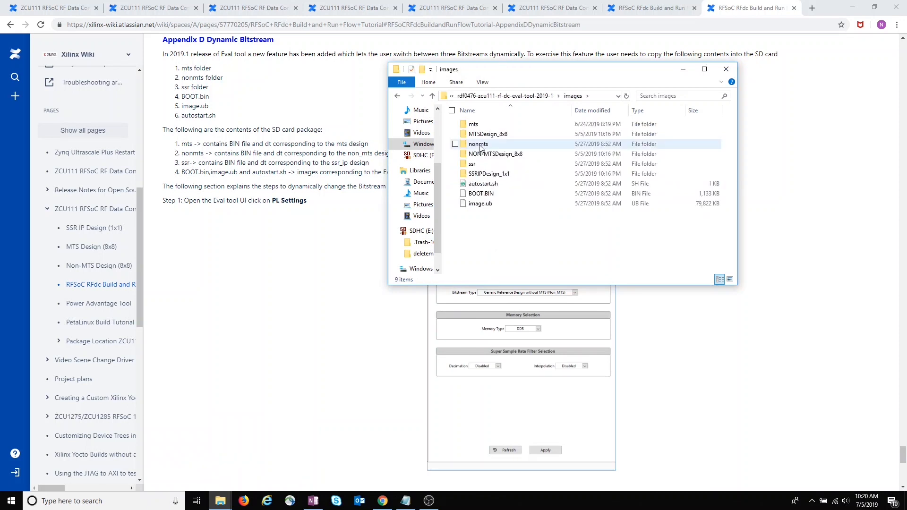
pyautogui.doubleClick(477, 144)
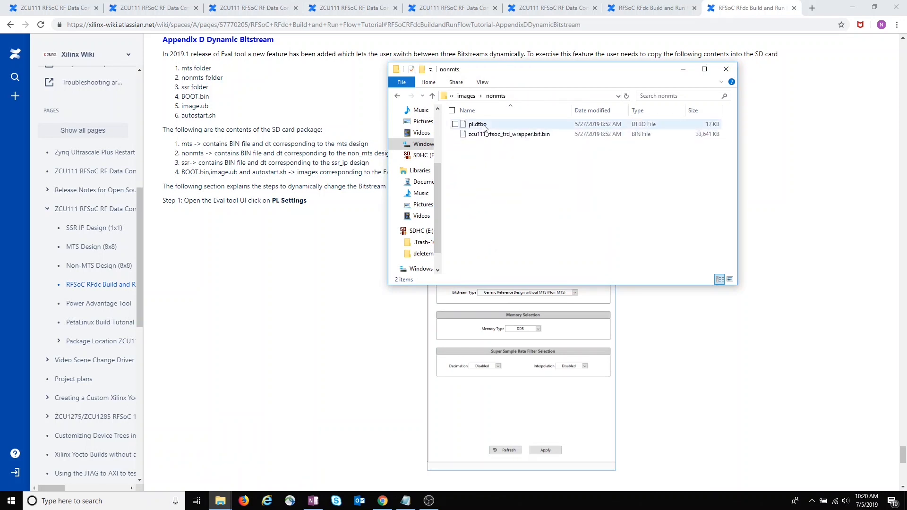
pyautogui.moveTo(477, 124)
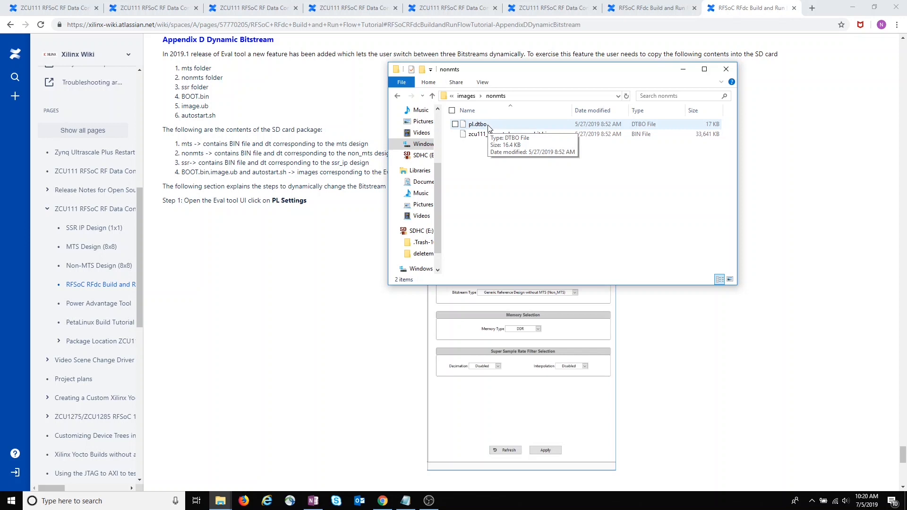
pyautogui.moveTo(538, 142)
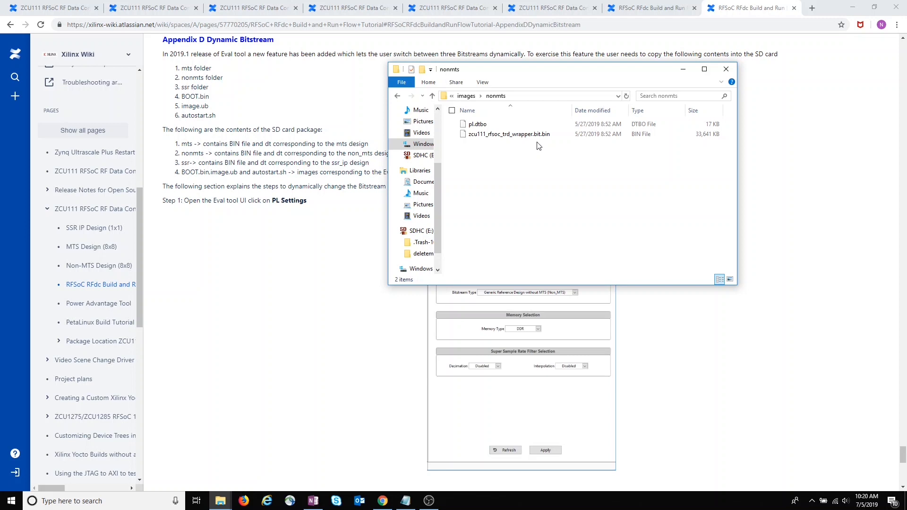
pyautogui.moveTo(477, 124)
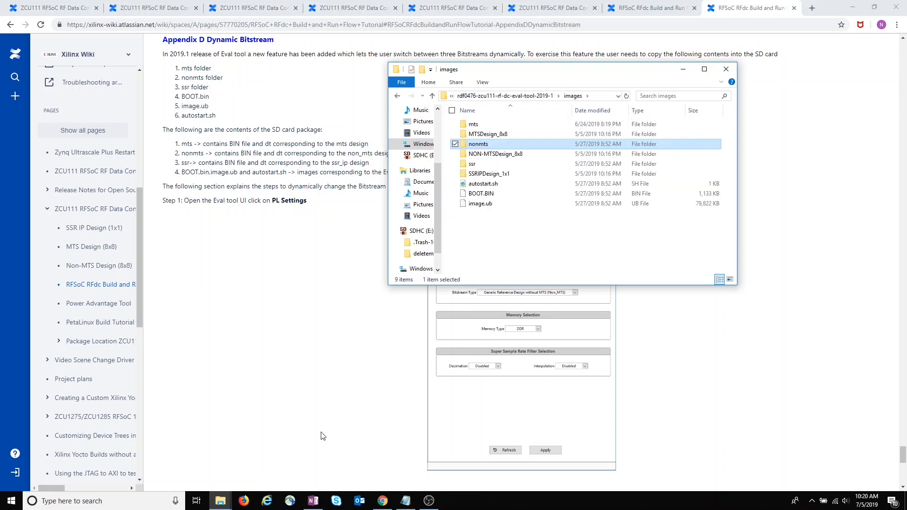
pyautogui.moveTo(219, 500)
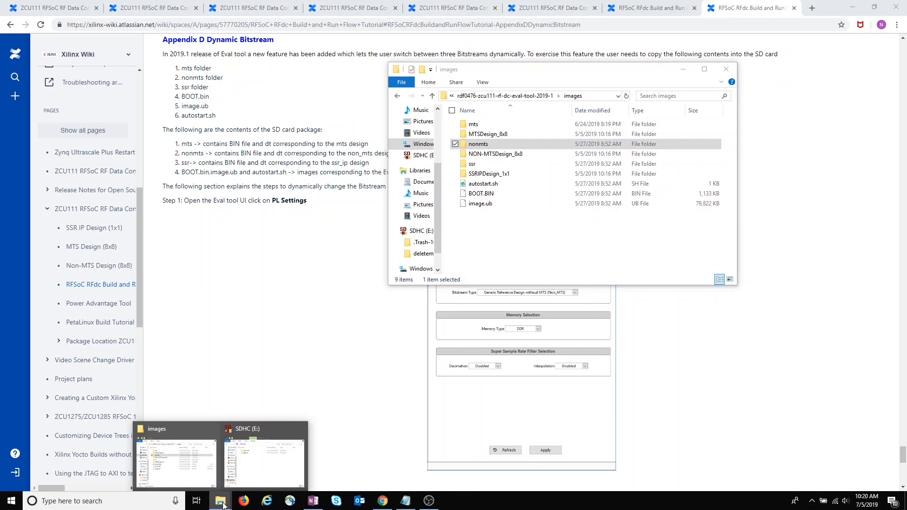
# Step: Show the SDHC (E:) drive and select mts, nonmts, image.ub and the other image files
pyautogui.click(265, 457)
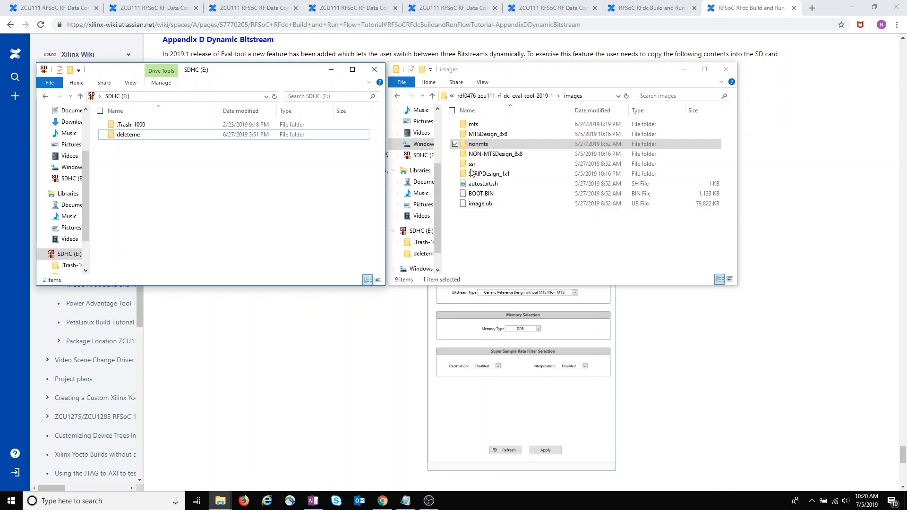
pyautogui.click(472, 124)
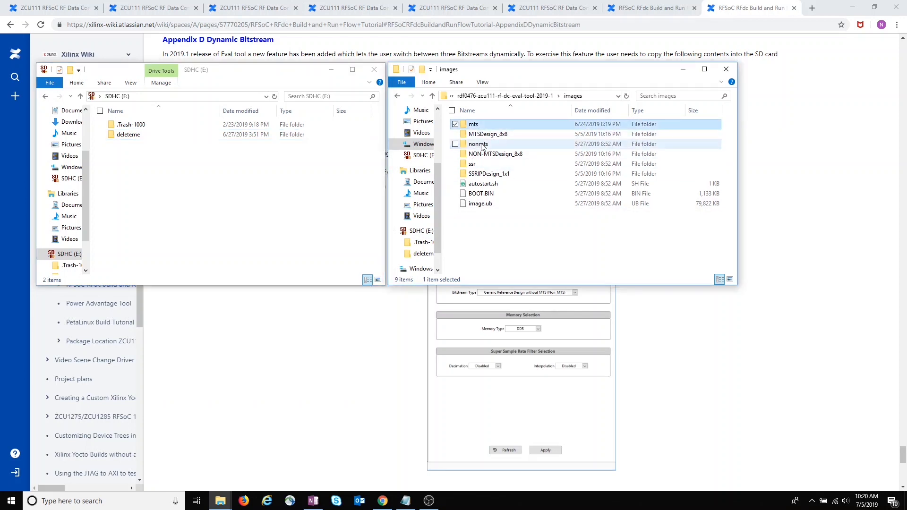
pyautogui.click(478, 144)
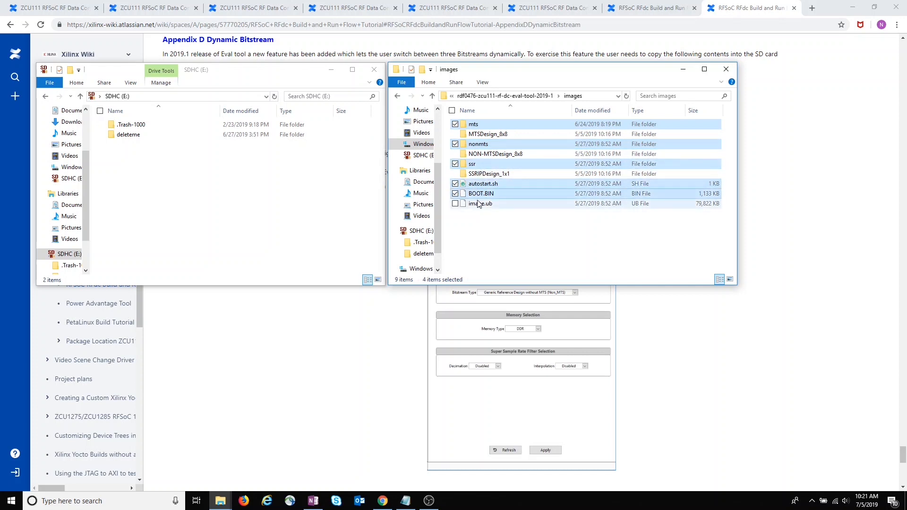
pyautogui.click(480, 203)
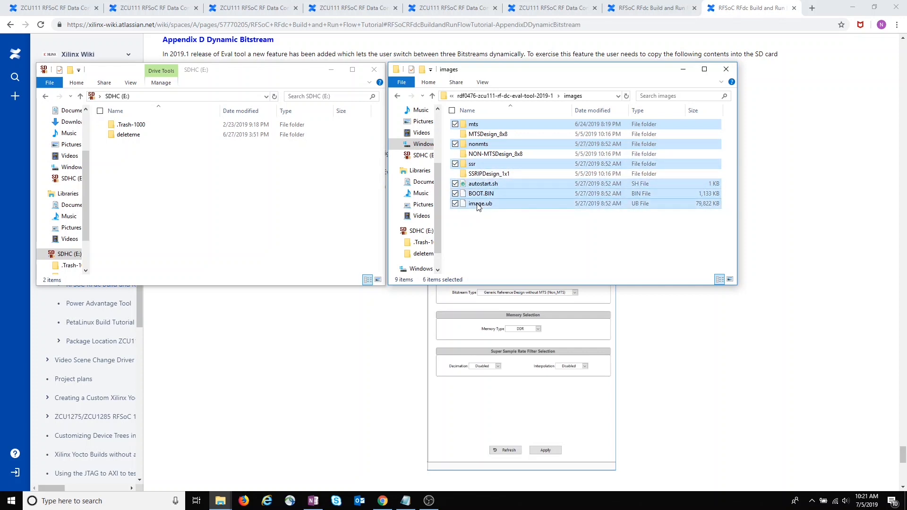